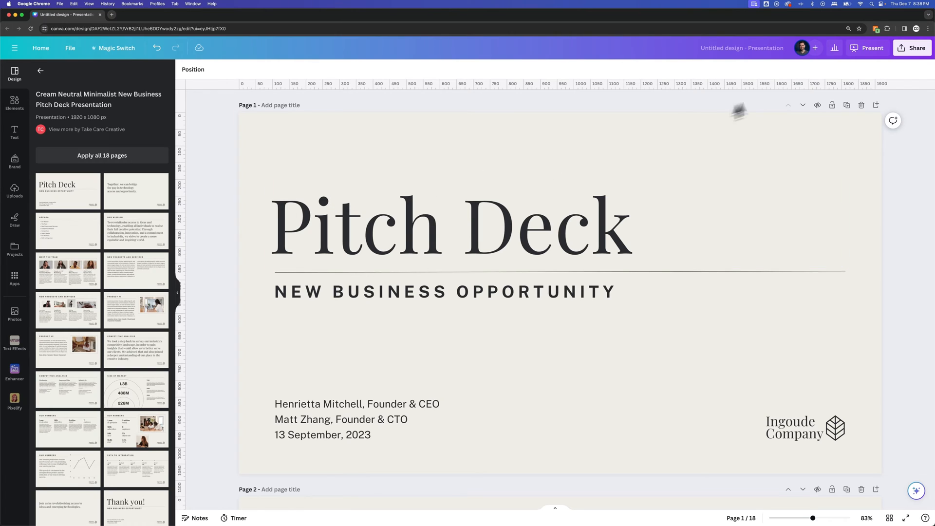
- Preview the pitch deck in full-screen presentation mode, then exit back to the editor
{"action": "left_click", "coordinate": [867, 48]}
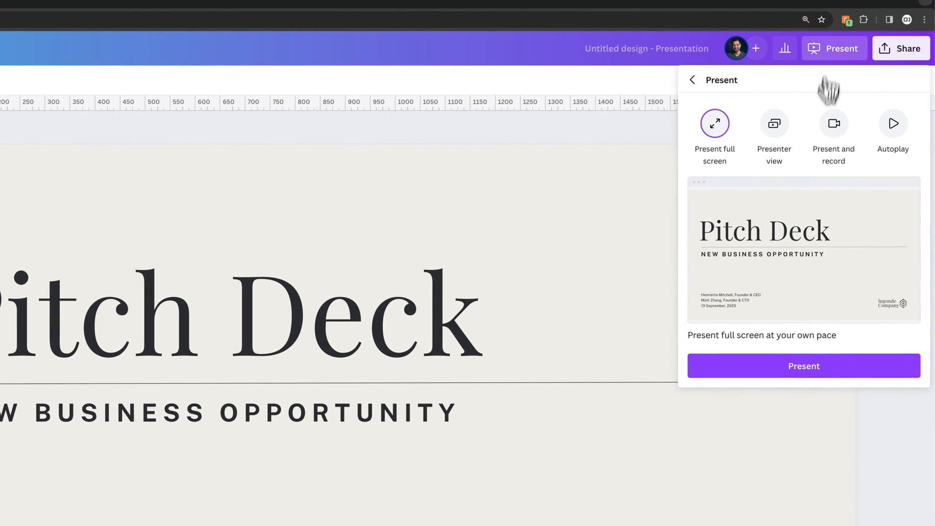
{"action": "left_click", "coordinate": [803, 365]}
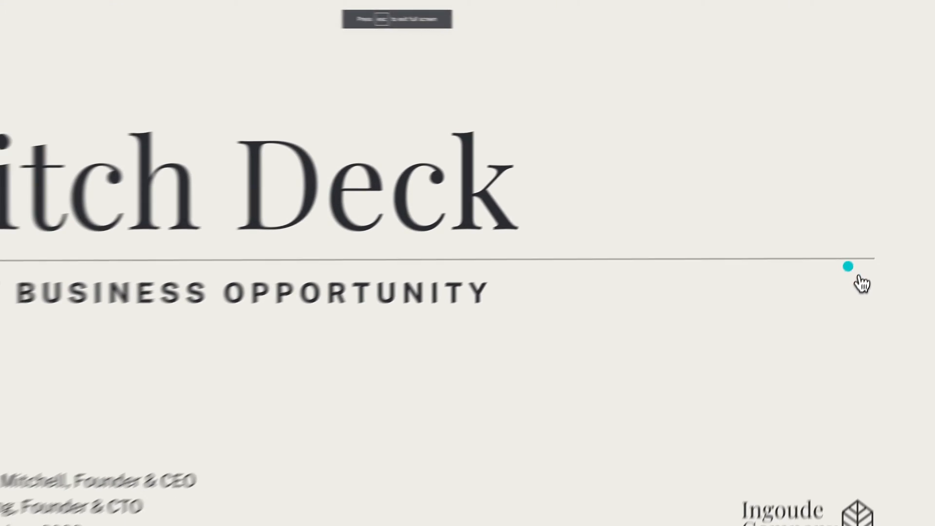
{"action": "key", "text": "escape"}
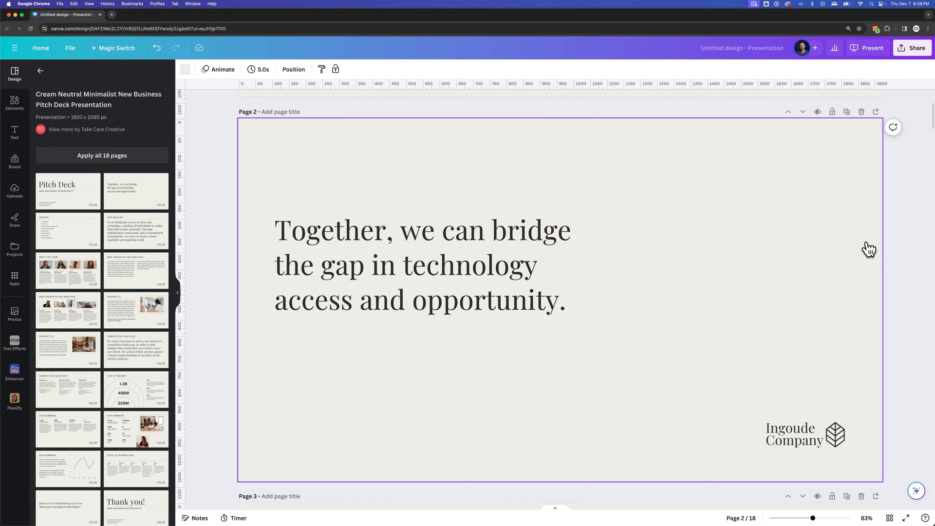
{"action": "mouse_move", "coordinate": [870, 250]}
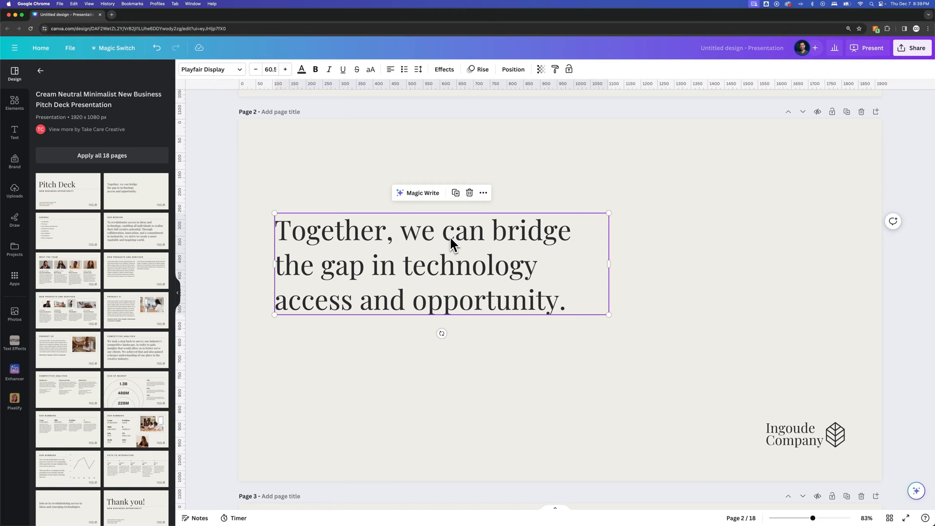
{"action": "mouse_move", "coordinate": [473, 246]}
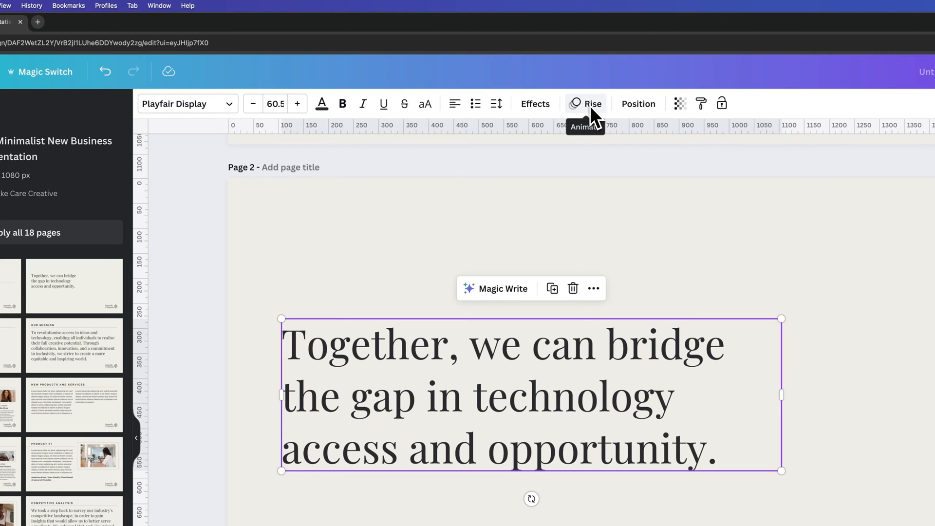
{"action": "mouse_move", "coordinate": [591, 112]}
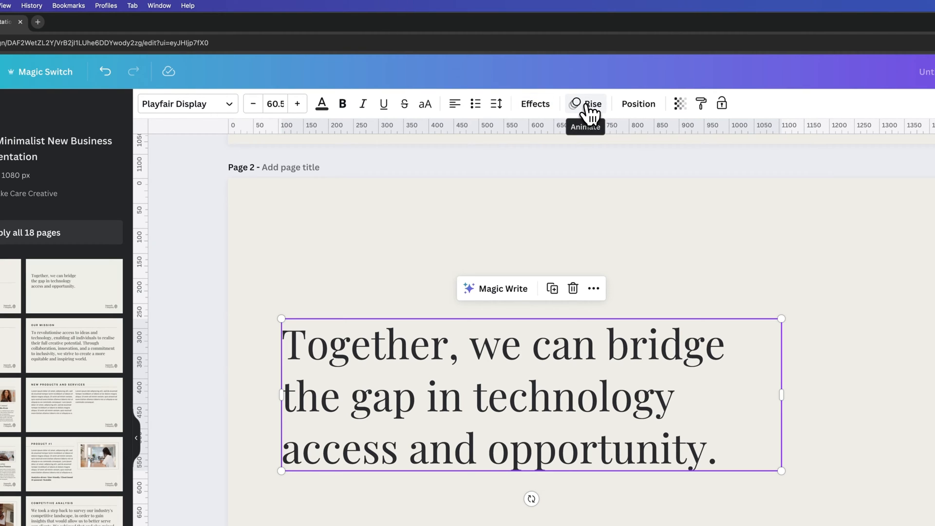
- Remove the Rise animation from the quote text on page 2 via the Text Animations panel
{"action": "left_click", "coordinate": [586, 104]}
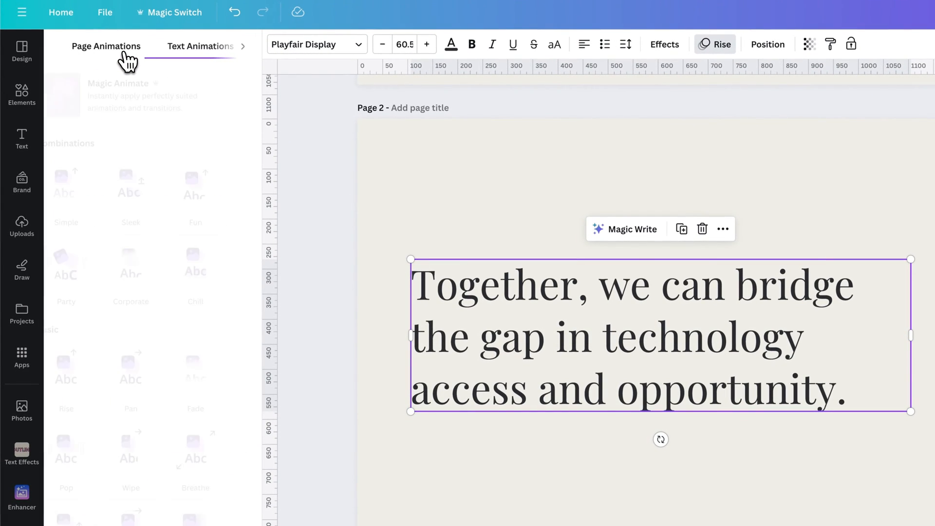
{"action": "left_click", "coordinate": [200, 46]}
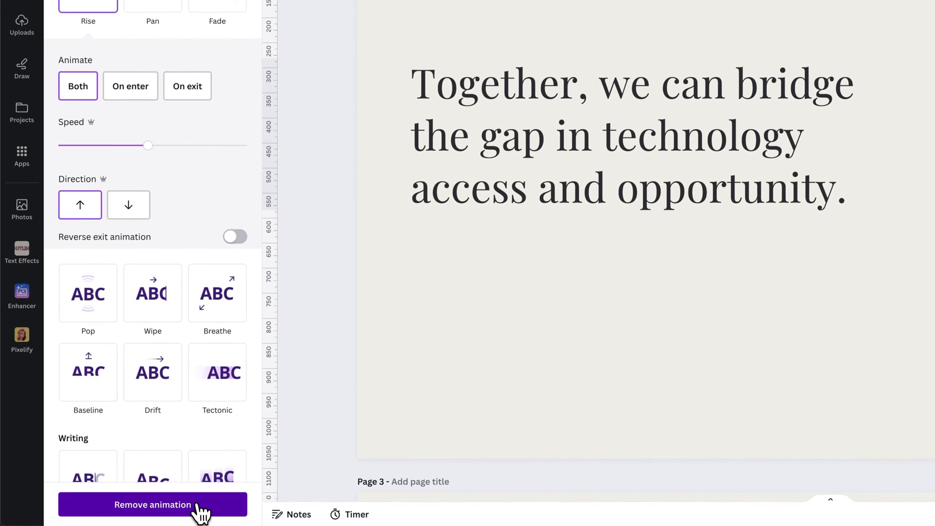
{"action": "scroll", "scroll_direction": "down", "scroll_amount": 3}
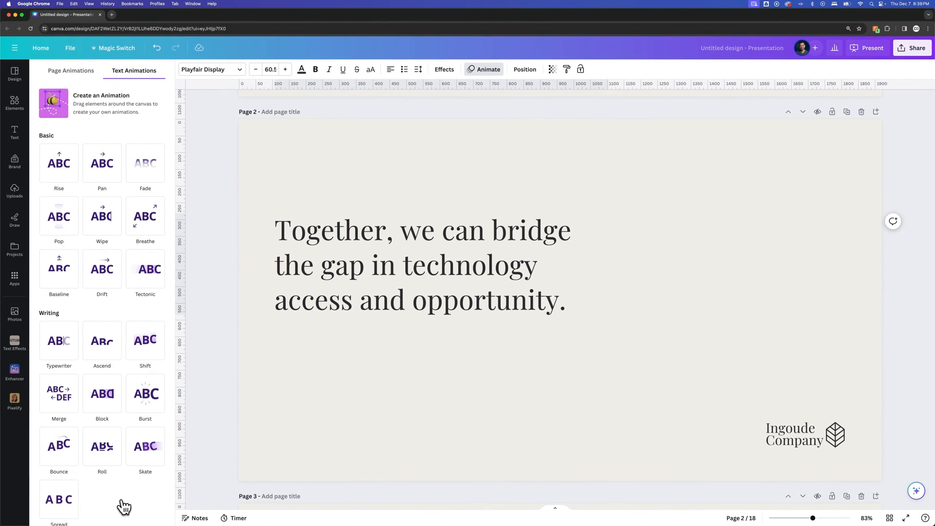
{"action": "left_click", "coordinate": [70, 70]}
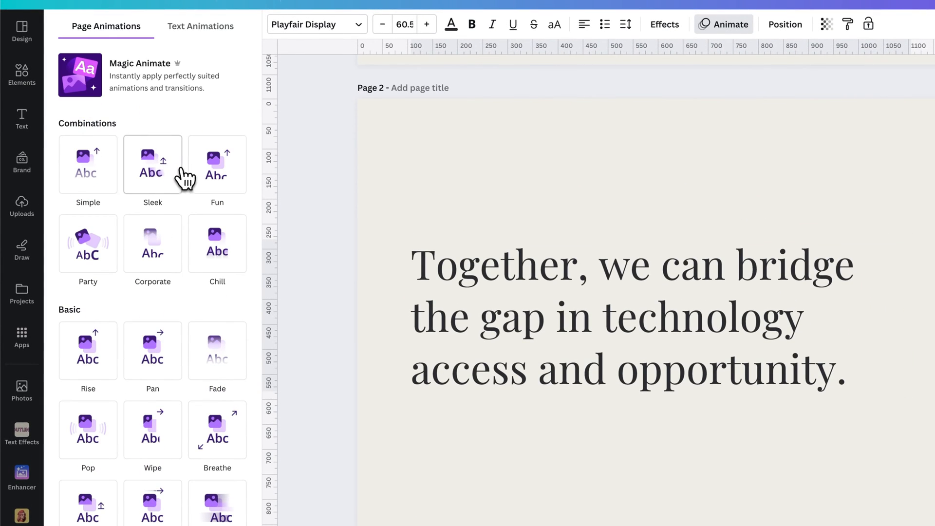
{"action": "left_click", "coordinate": [153, 164]}
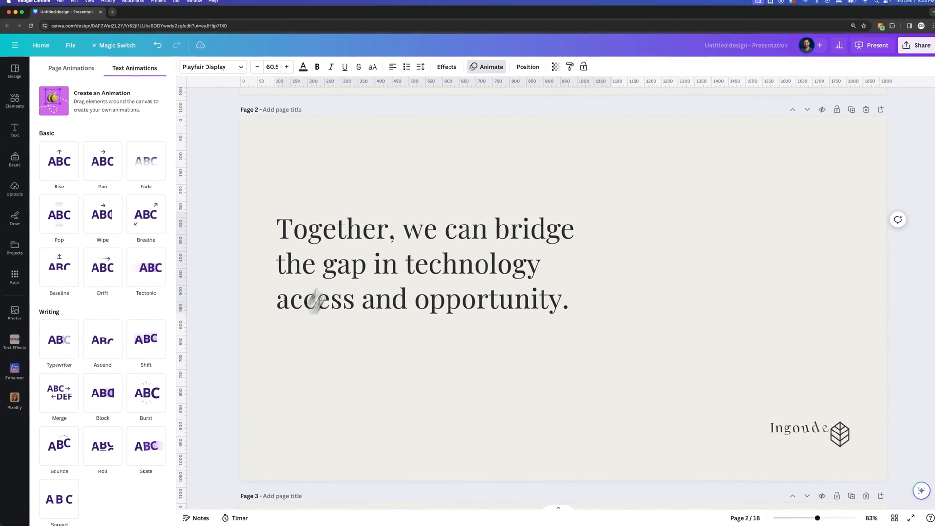
- Show the Page Animations choices and confirm none is applied to page 2
{"action": "left_click", "coordinate": [71, 70]}
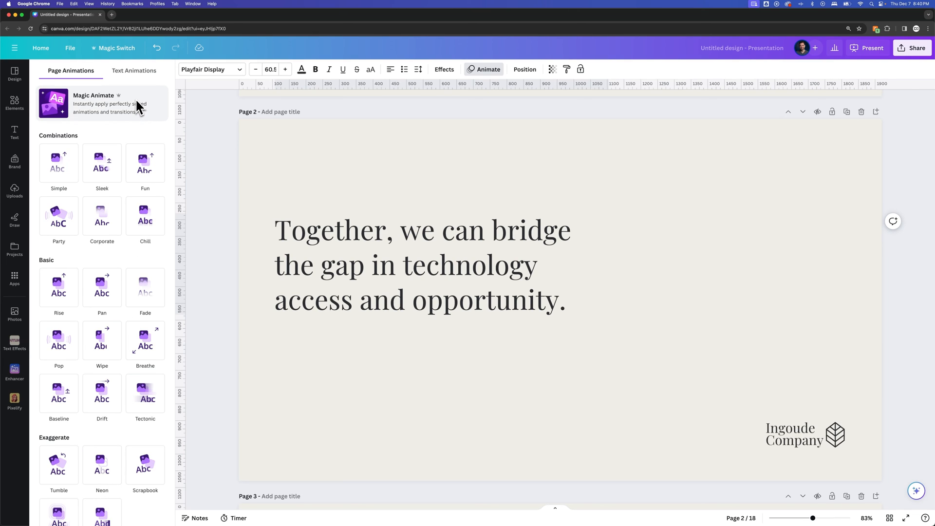
{"action": "left_click", "coordinate": [422, 264]}
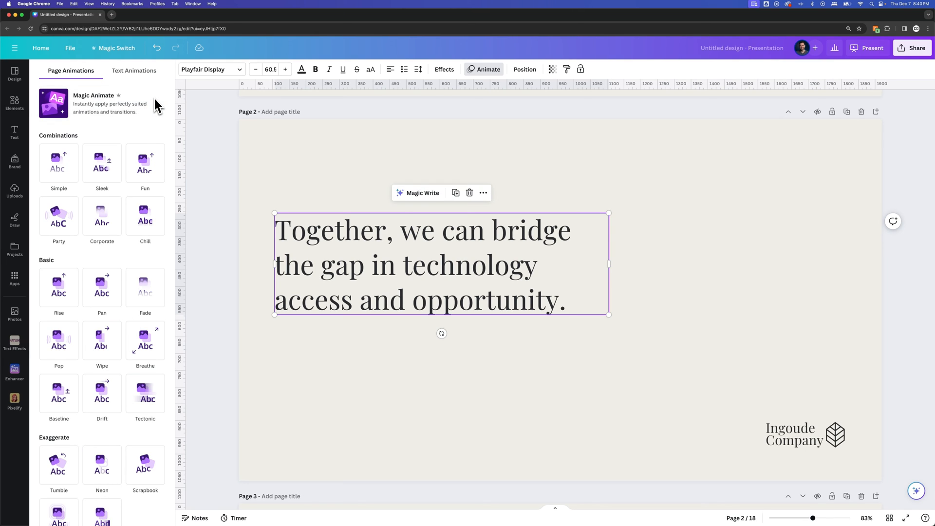